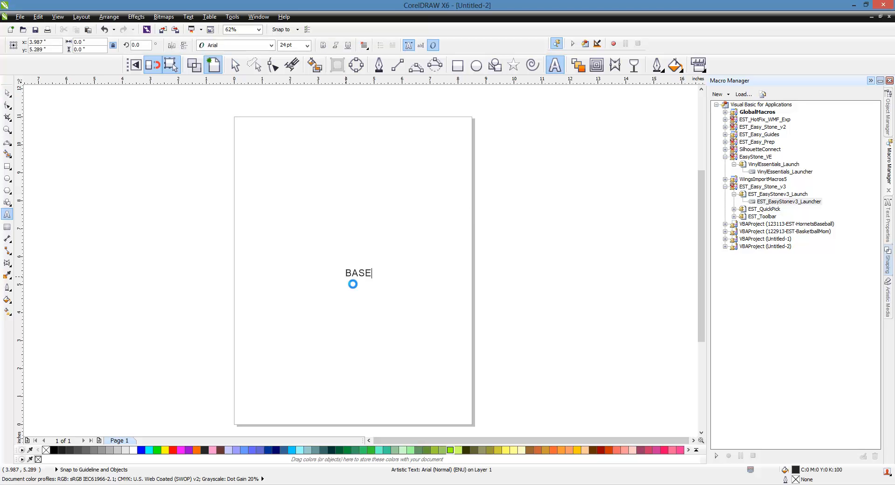
- Enter BASEBALL as artistic text and switch it to a bold condensed typeface
text(BALLE)
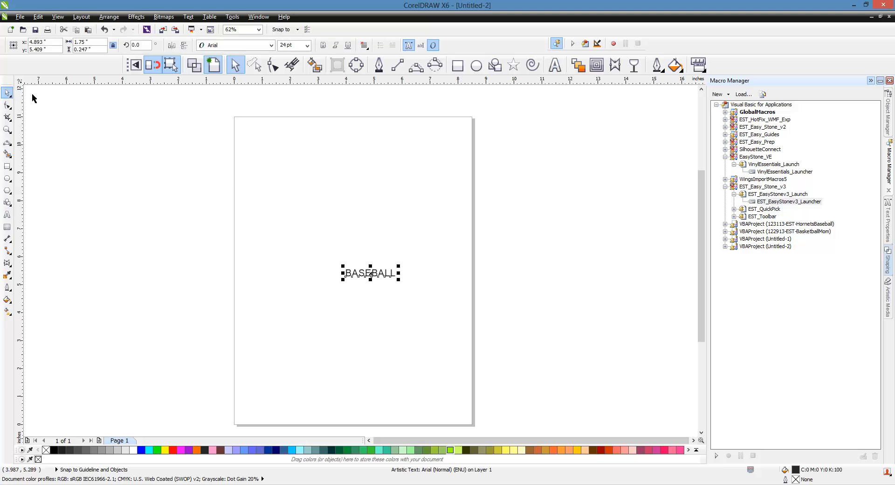
click(235, 45)
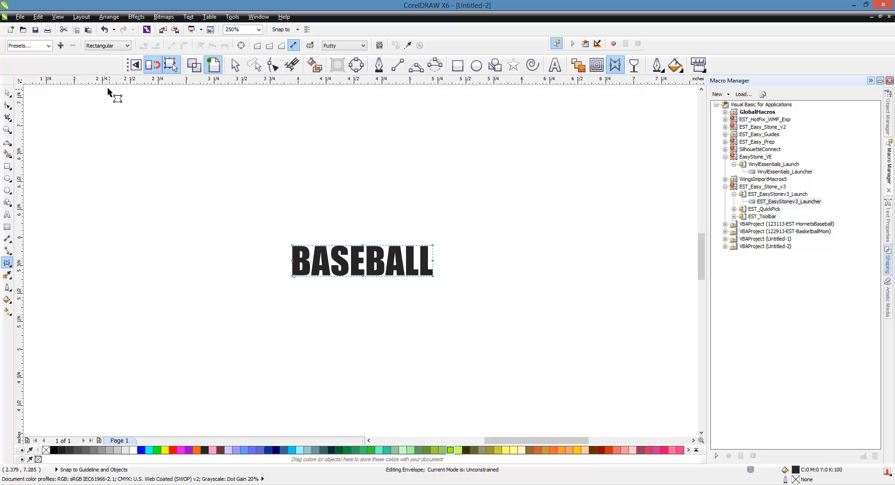
- Apply the DoubleArch envelope preset to BASEBALL and scale it up
click(46, 46)
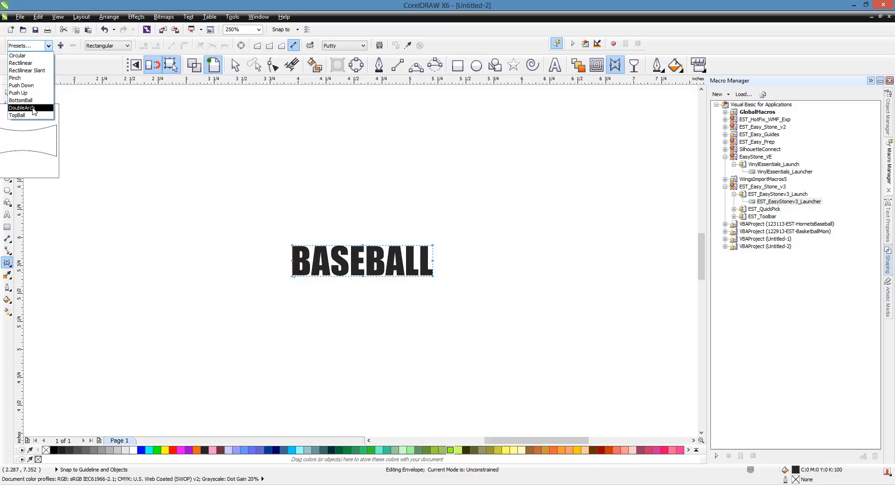
click(24, 109)
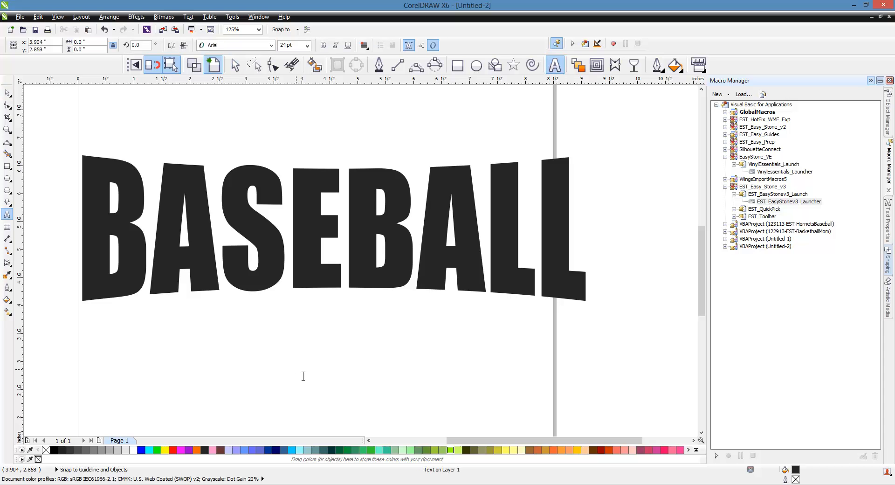
- Add Coach in Brush Script Std below BASEBALL and scale it to span beneath it
text(Mo)
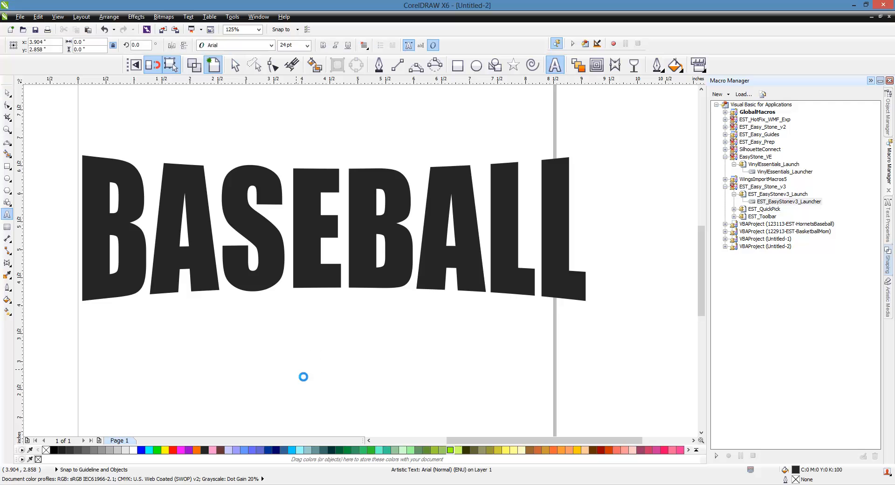
click(296, 377)
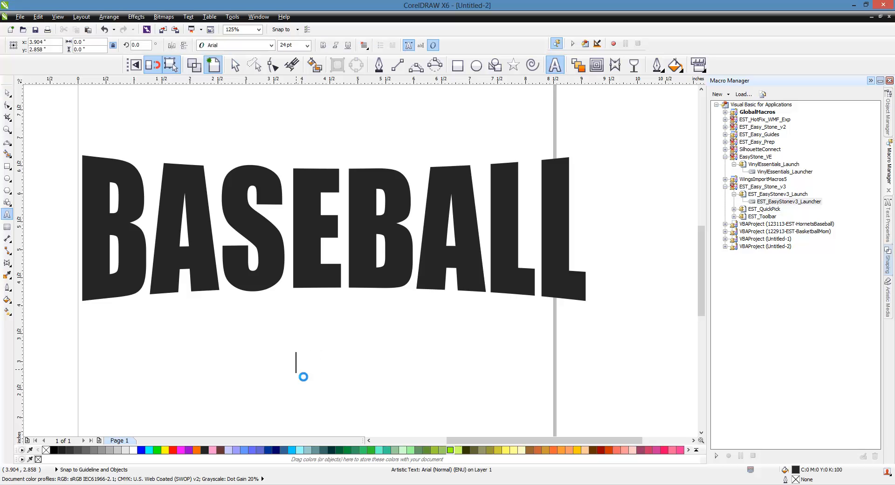
text(co)
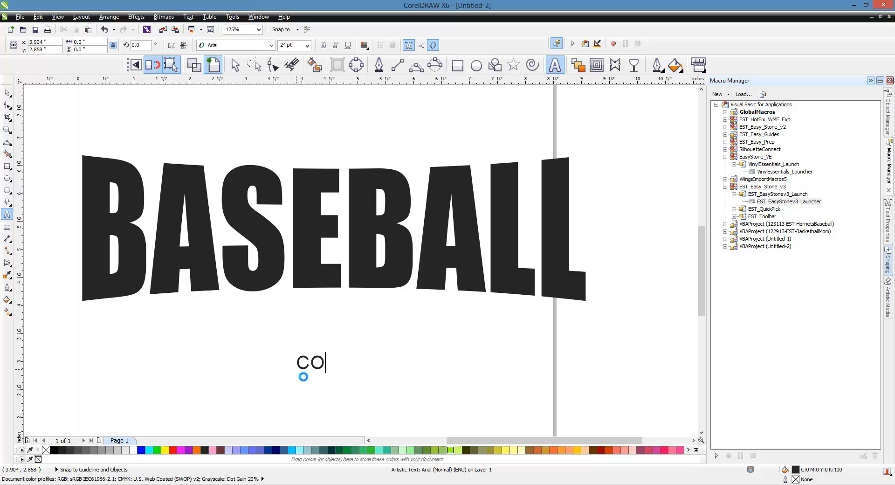
text(ACH)
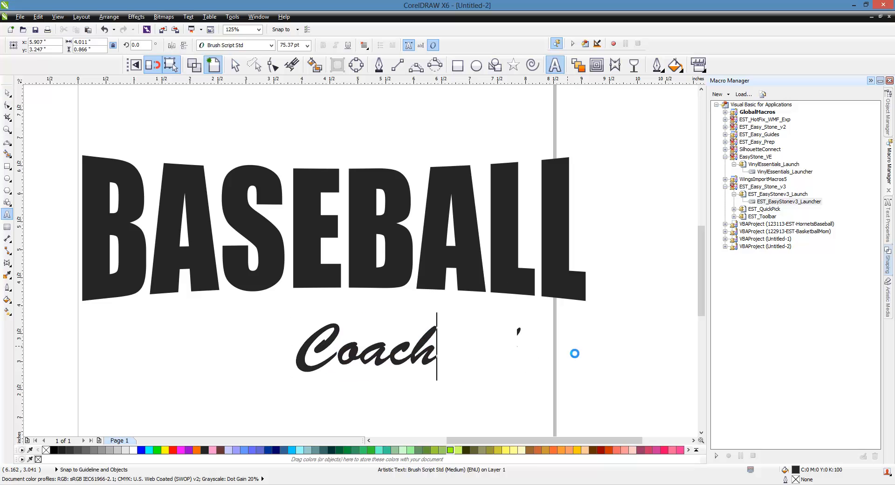
click(235, 64)
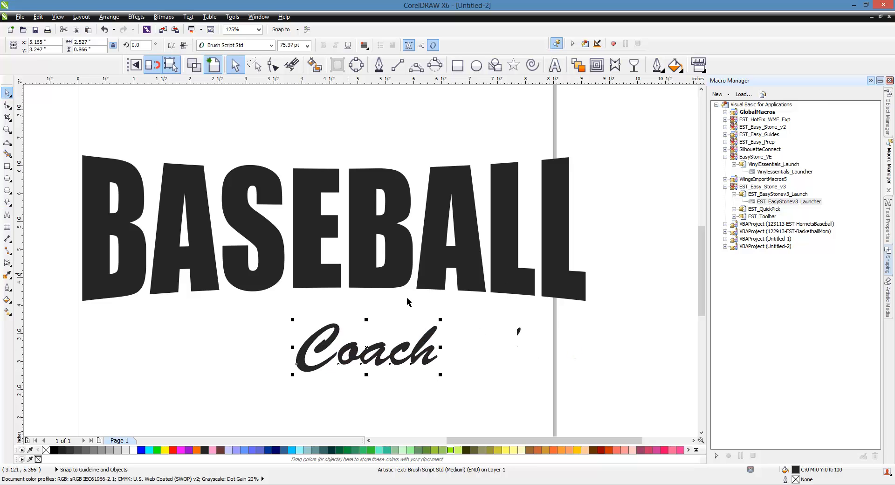
drag(440, 378, 540, 375)
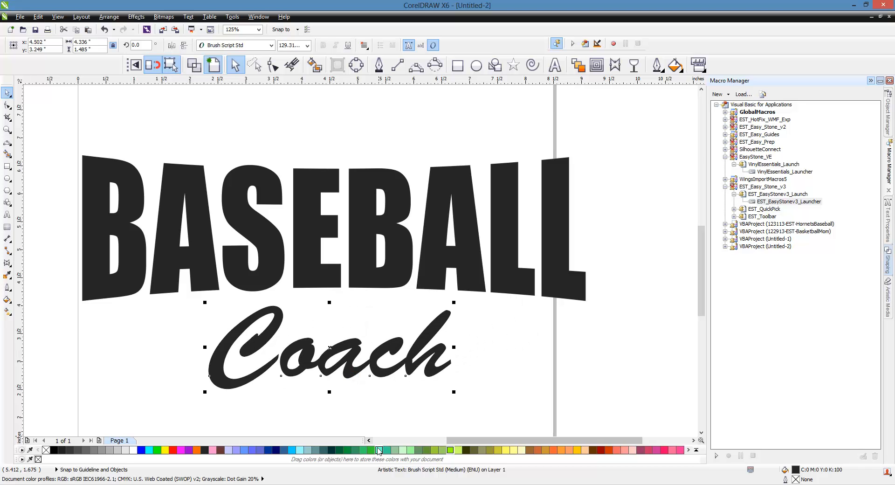
- Fill Coach light teal, view in Wireframe and zoom to 250% on the letters
click(378, 449)
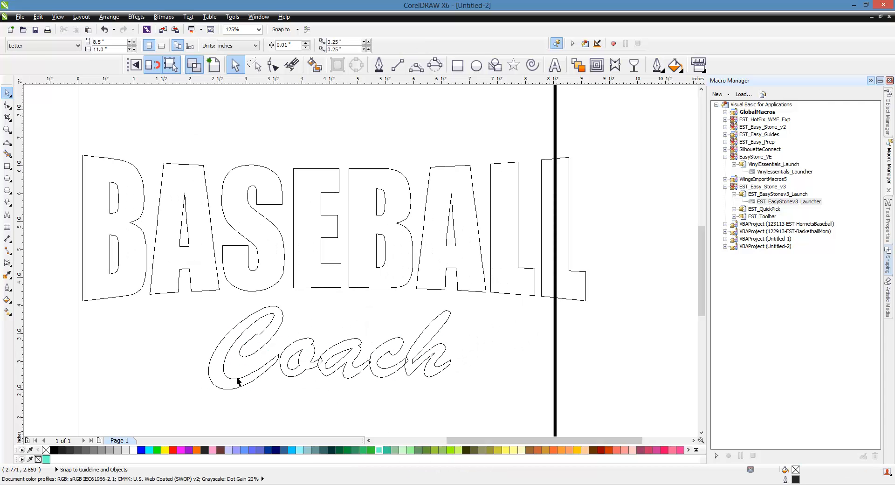
mouse_move(373, 389)
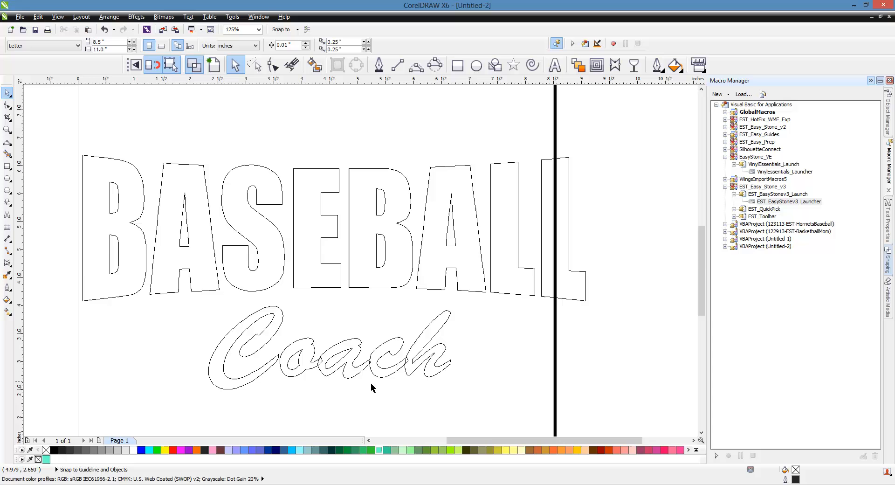
text(250)
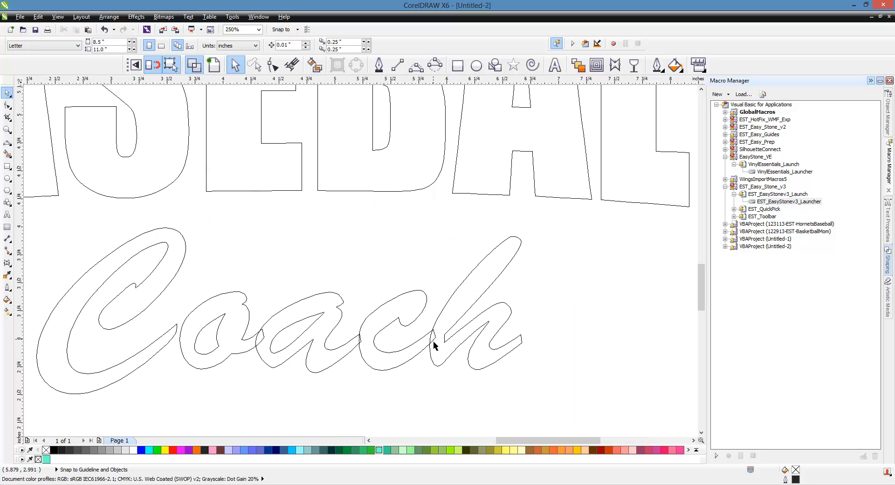
mouse_move(274, 336)
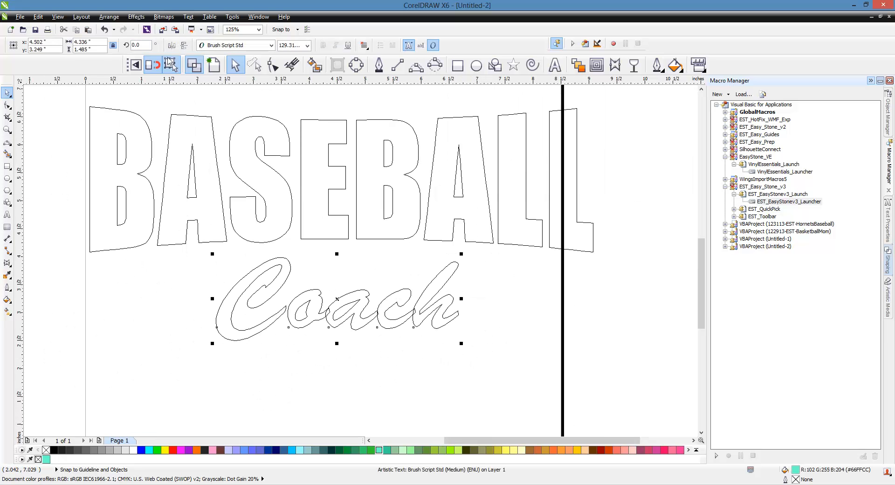
- Convert Coach to curves via Arrange and check it is now a curve object
click(109, 17)
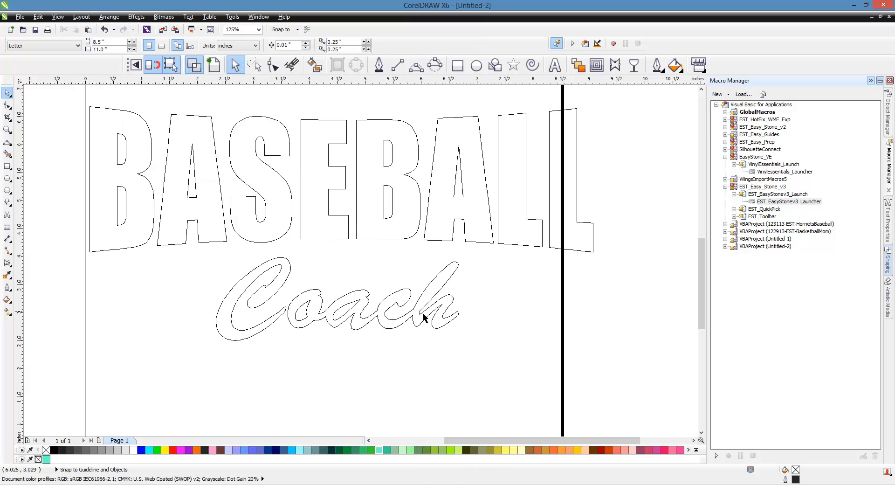
mouse_move(408, 347)
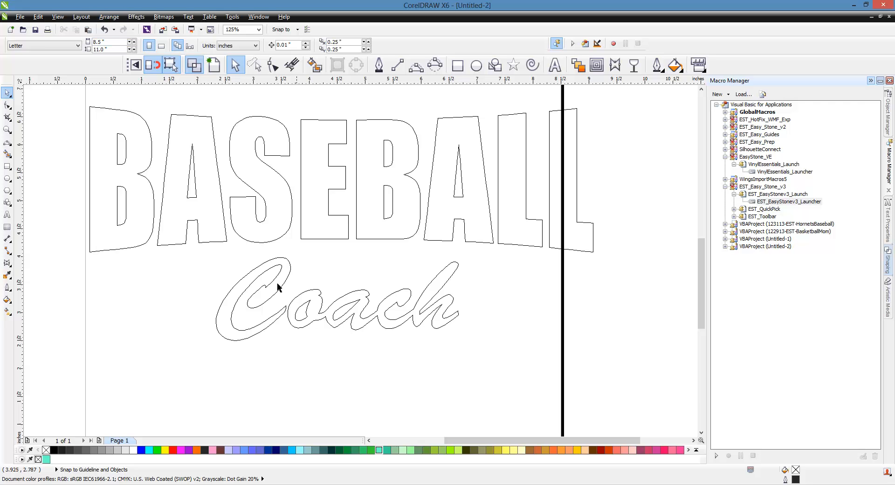
mouse_move(110, 17)
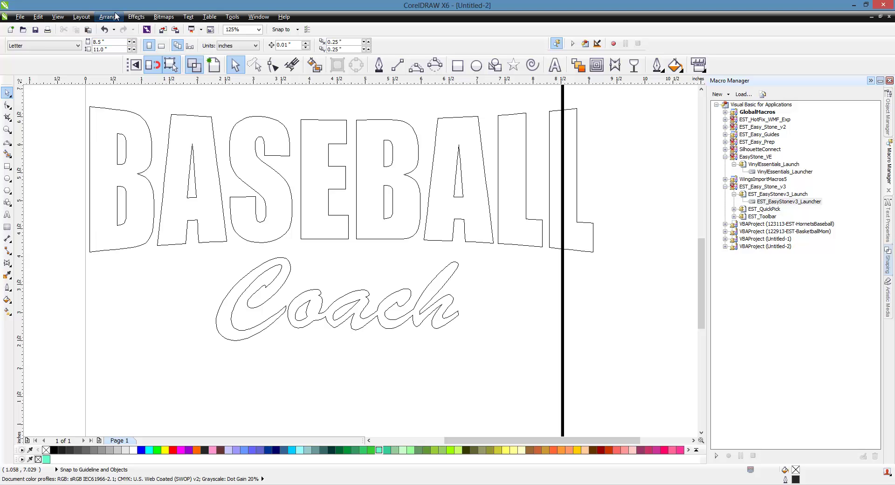
mouse_move(350, 198)
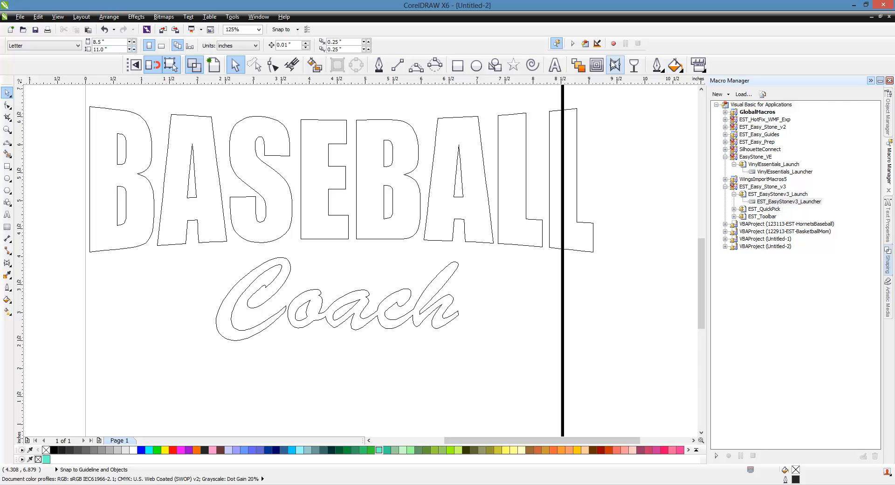
mouse_move(697, 66)
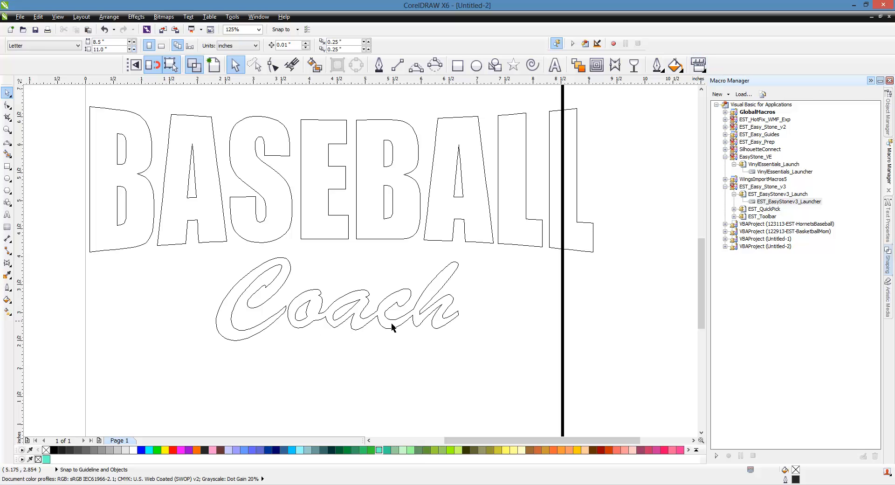
click(393, 328)
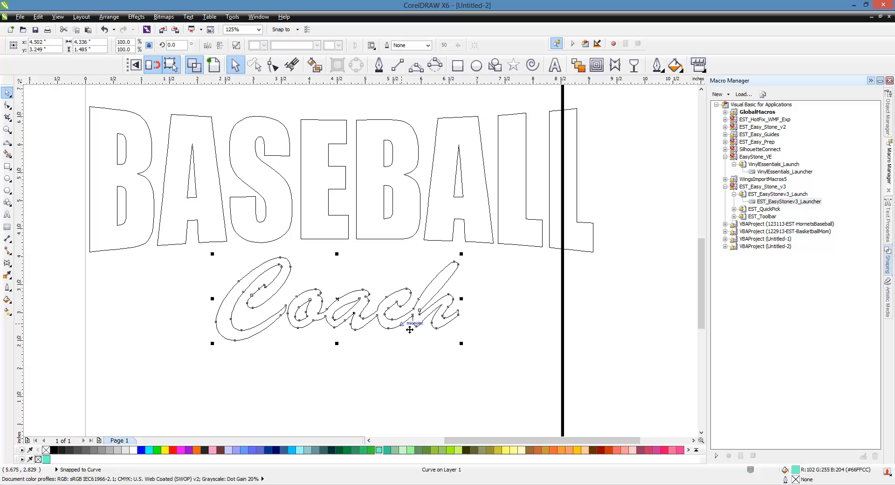
click(399, 333)
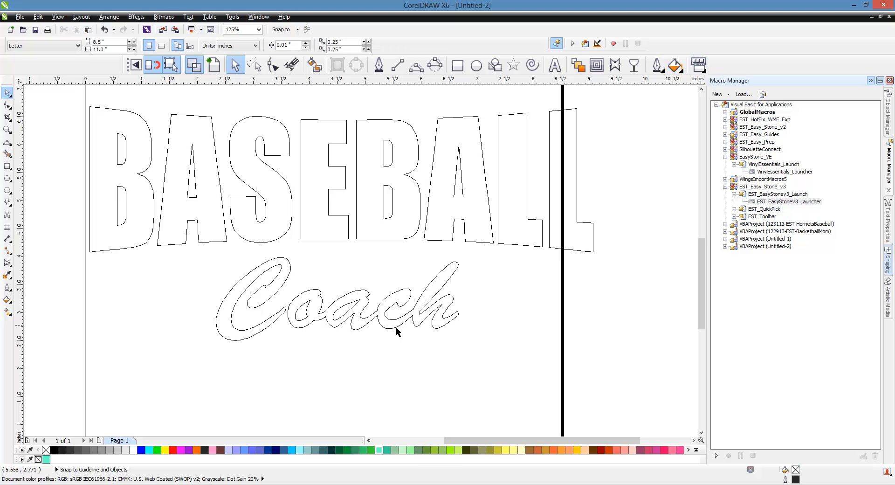
mouse_move(80, 17)
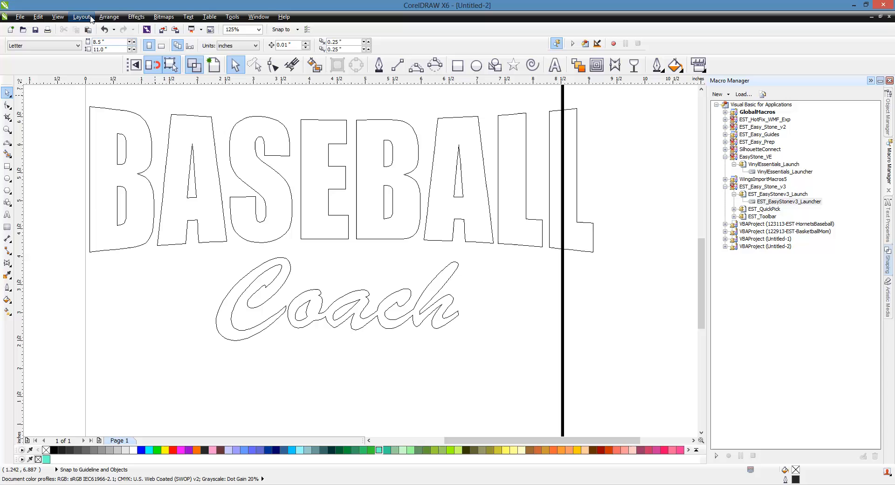
click(109, 17)
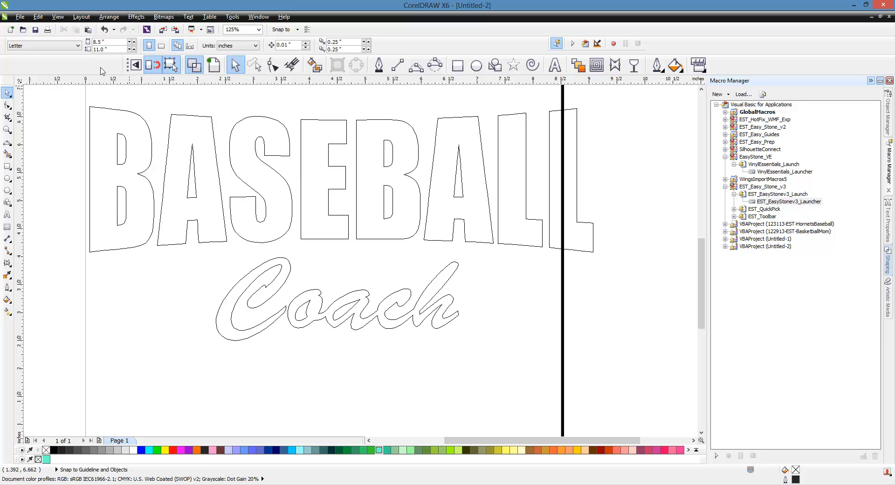
click(109, 17)
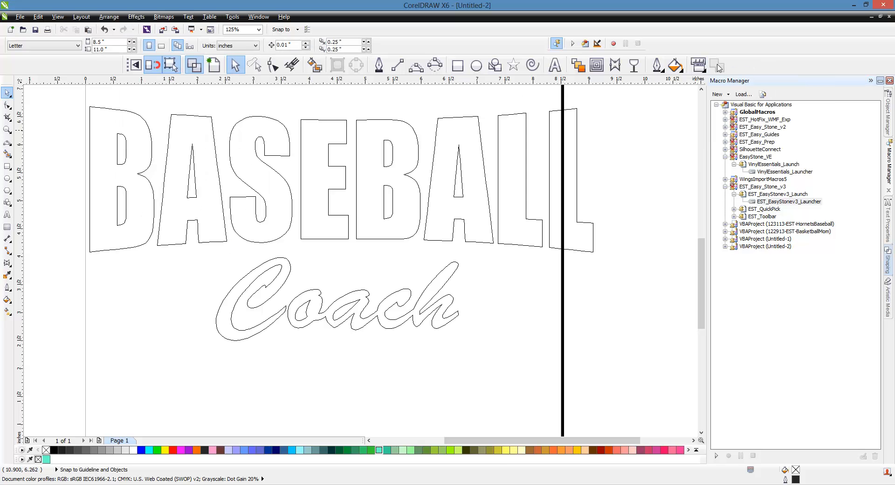
mouse_move(536, 348)
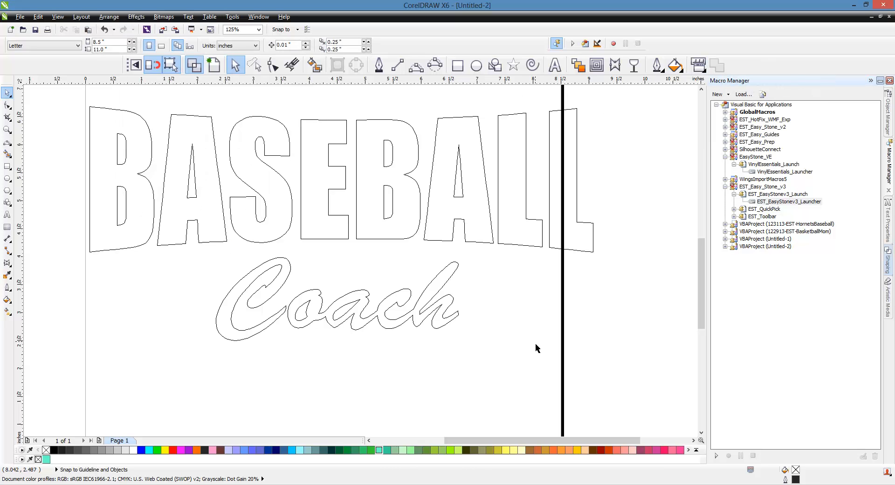
- Convert Coach with Ctrl+Q, switch to Enhanced view and browse Shaping without applying
click(337, 299)
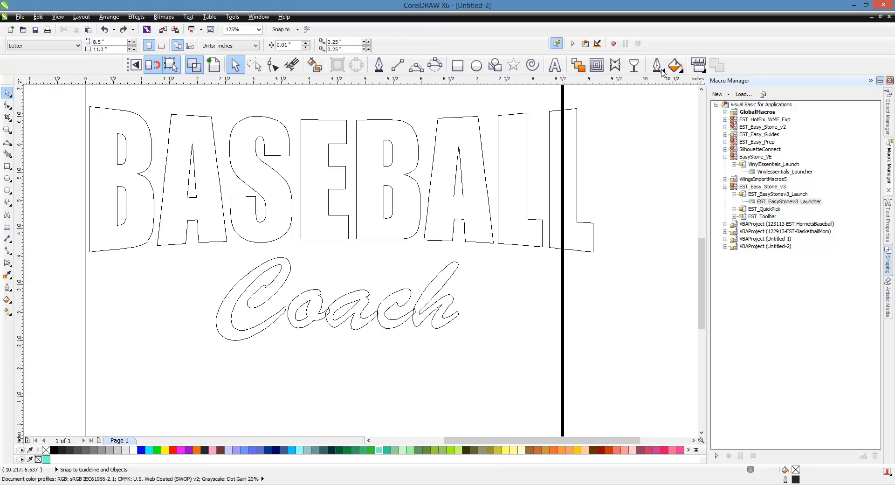
mouse_move(715, 66)
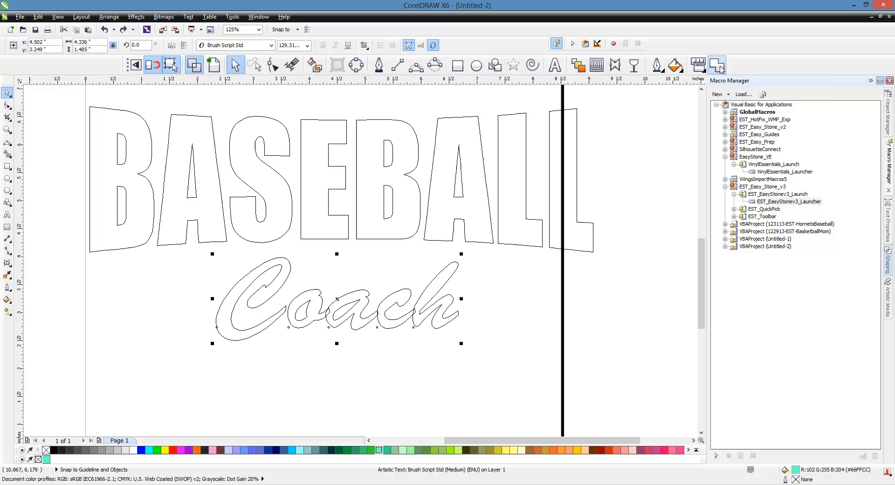
mouse_move(559, 284)
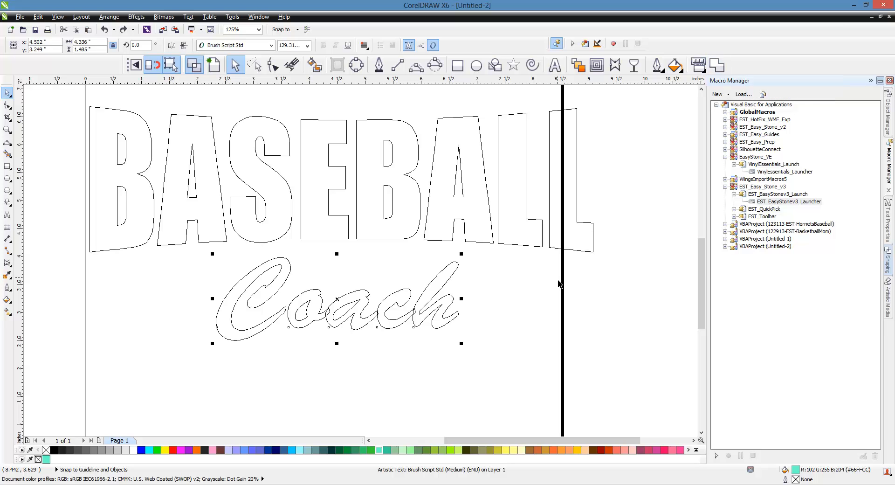
mouse_move(715, 64)
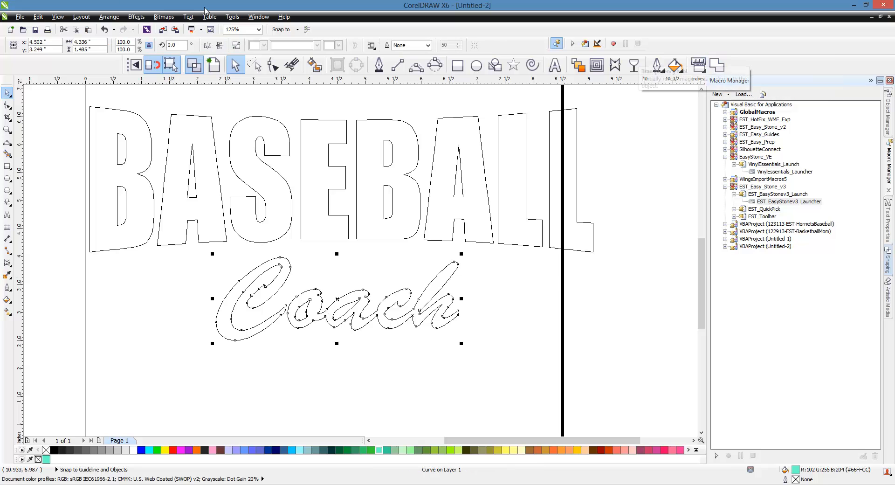
mouse_move(442, 404)
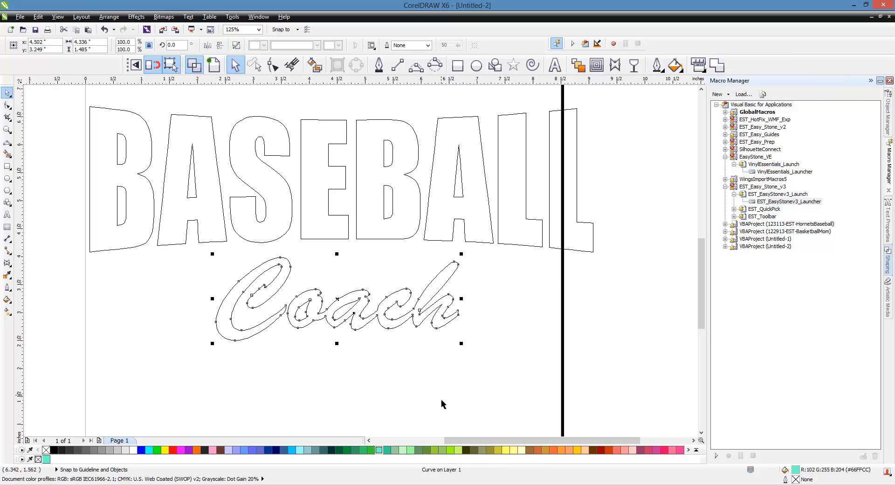
mouse_move(457, 406)
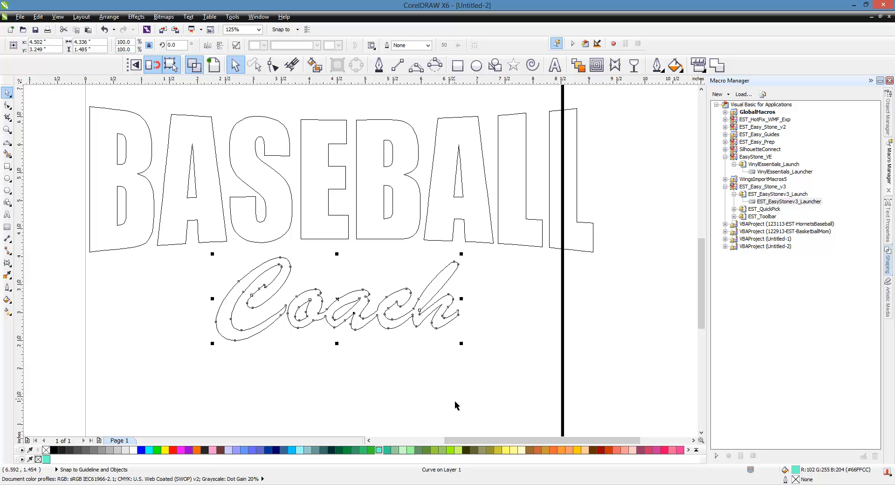
mouse_move(394, 331)
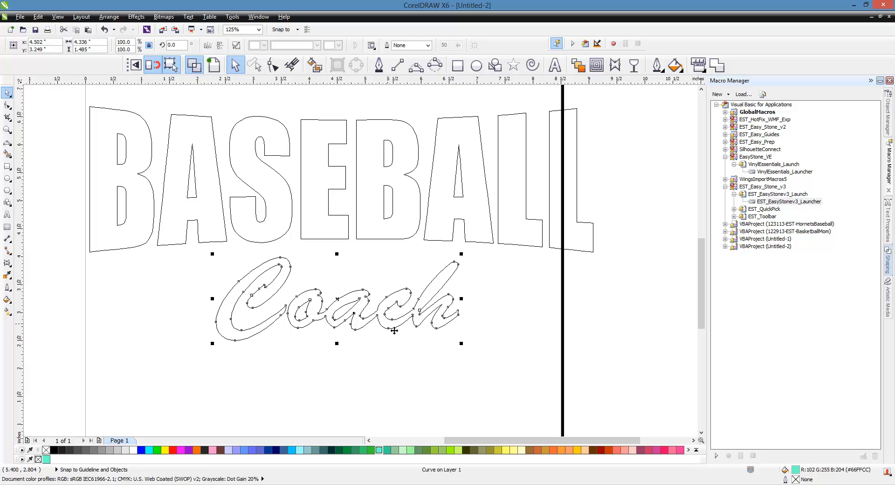
mouse_move(410, 358)
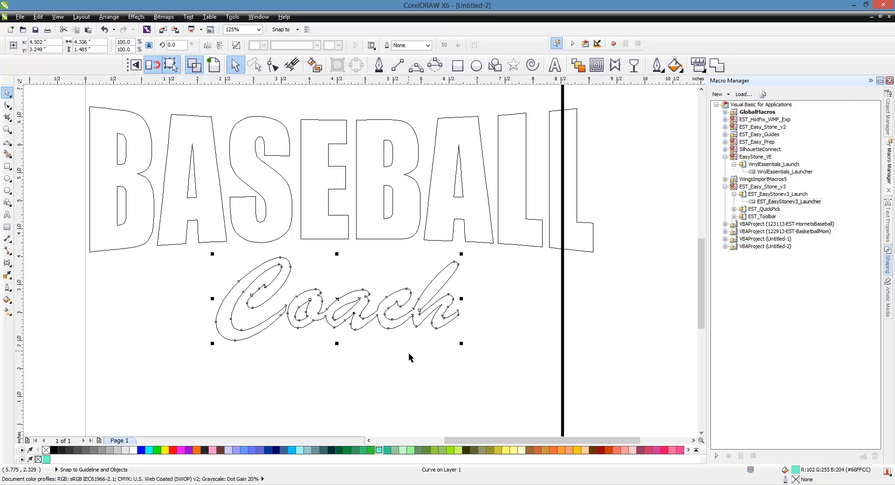
mouse_move(393, 296)
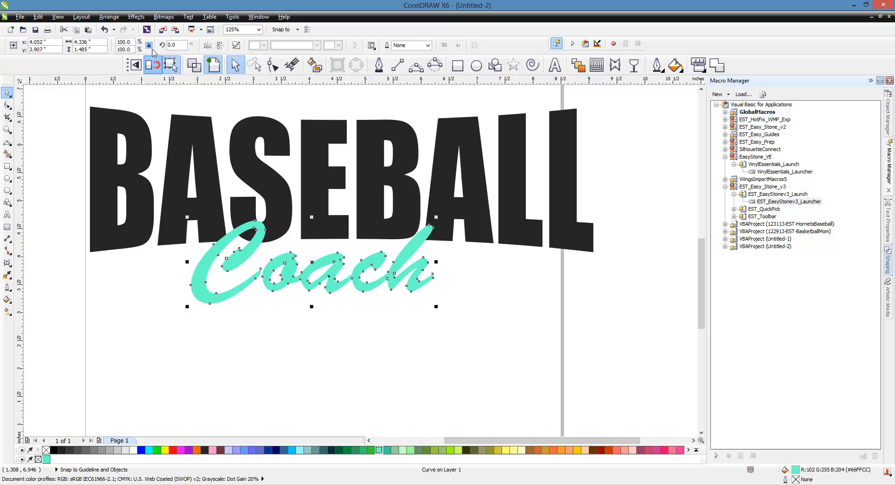
click(109, 17)
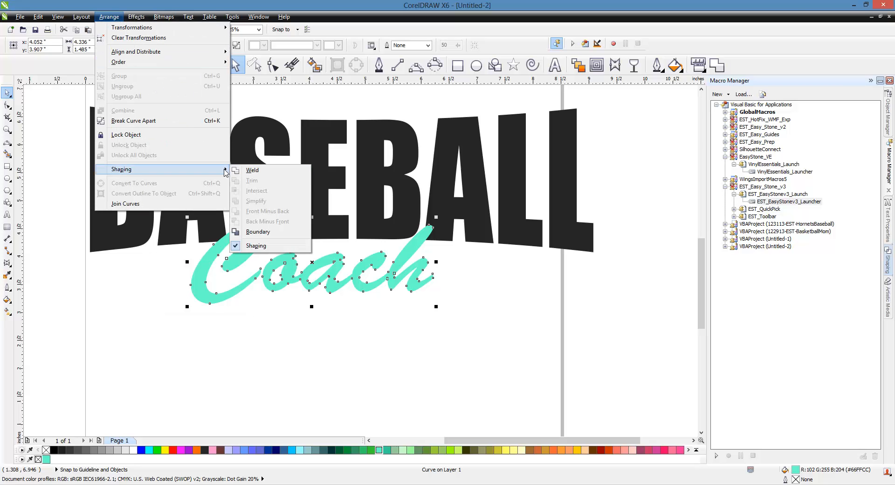
mouse_move(265, 232)
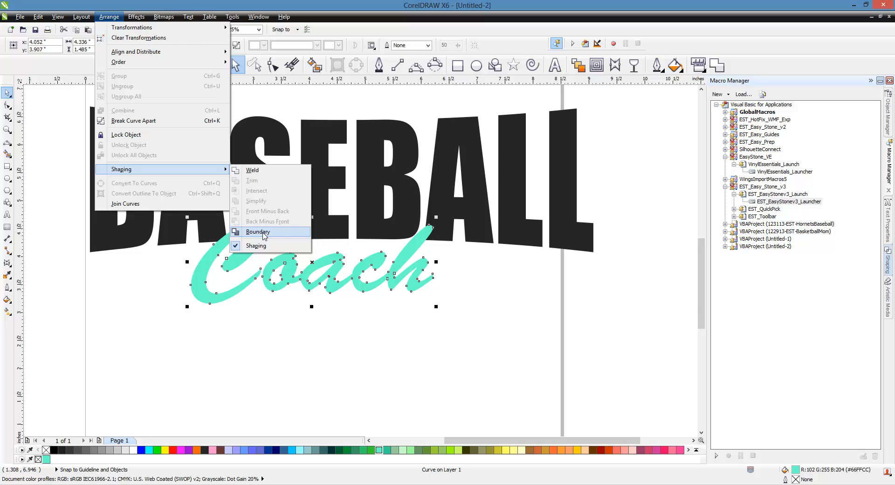
click(257, 232)
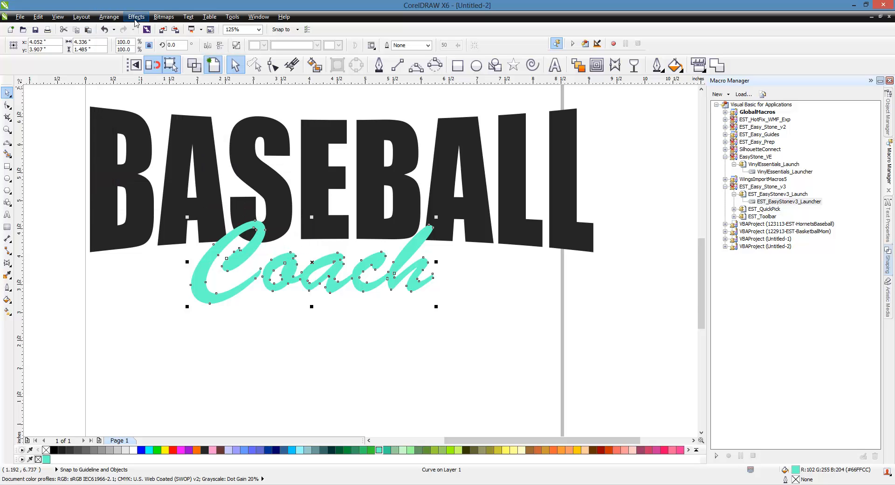
click(109, 17)
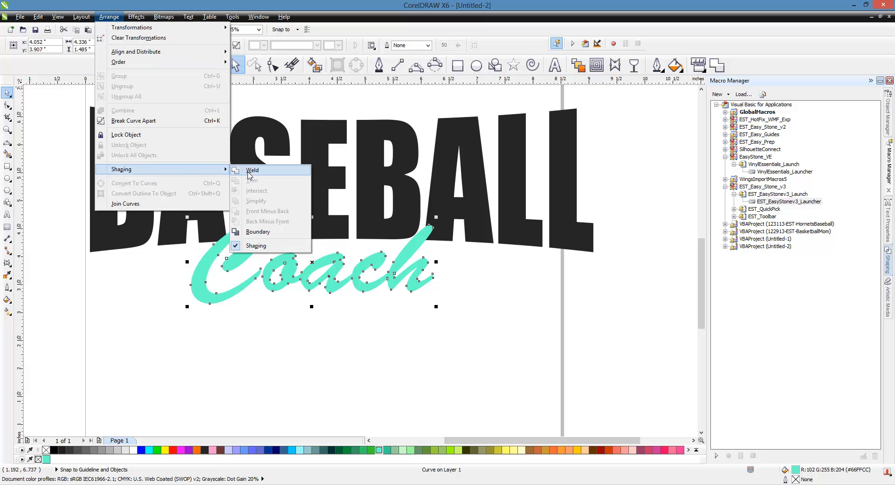
mouse_move(257, 232)
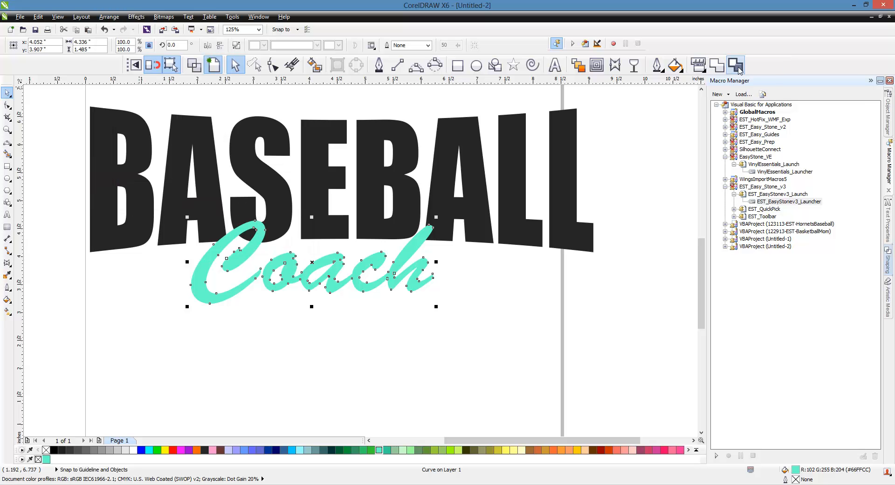
mouse_move(716, 65)
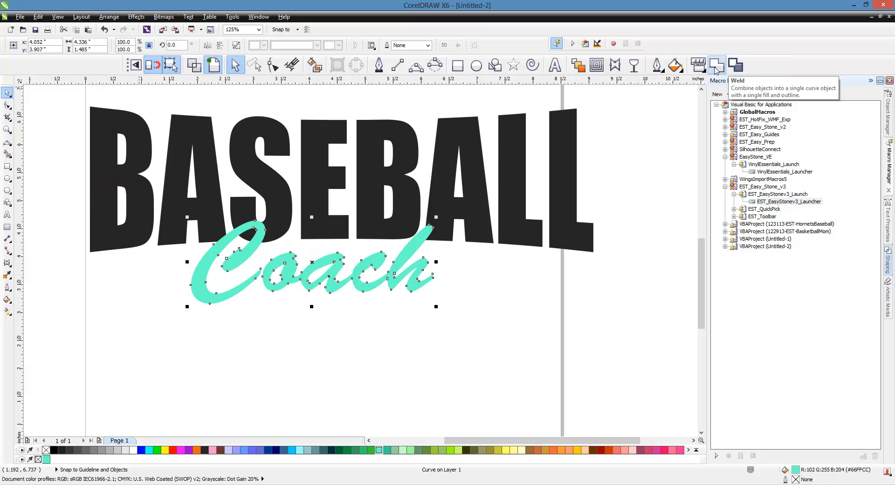
mouse_move(457, 313)
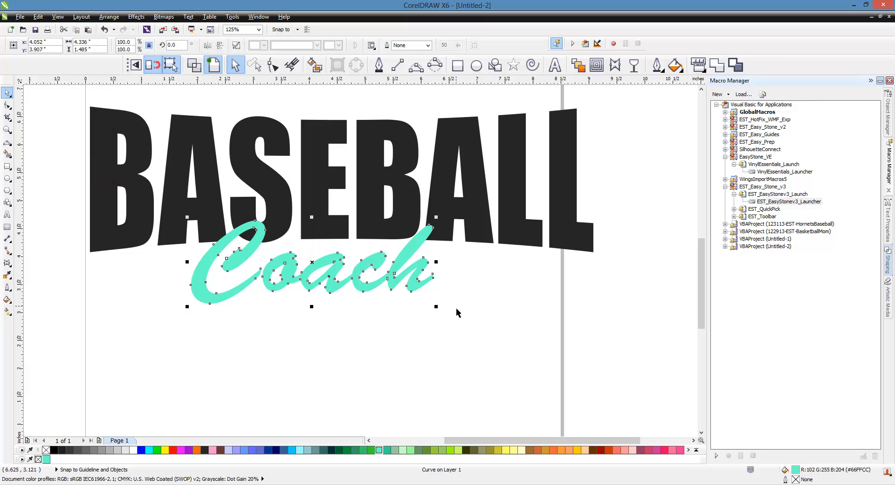
click(432, 332)
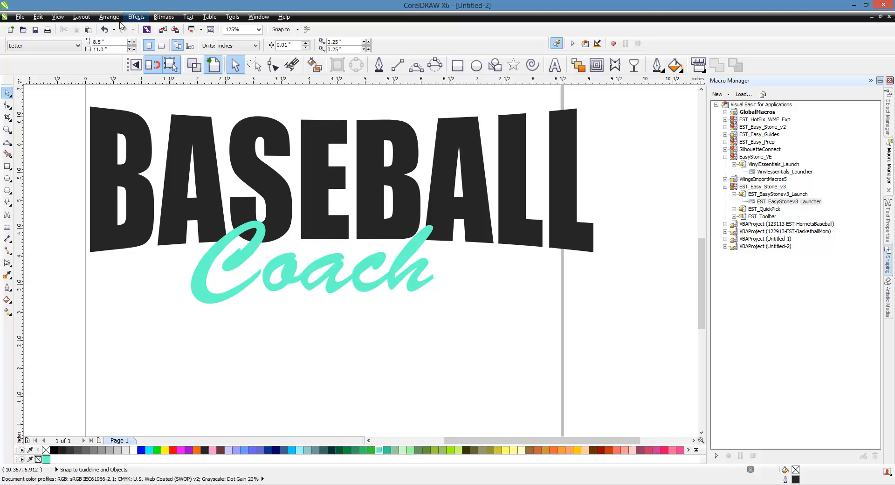
mouse_move(141, 255)
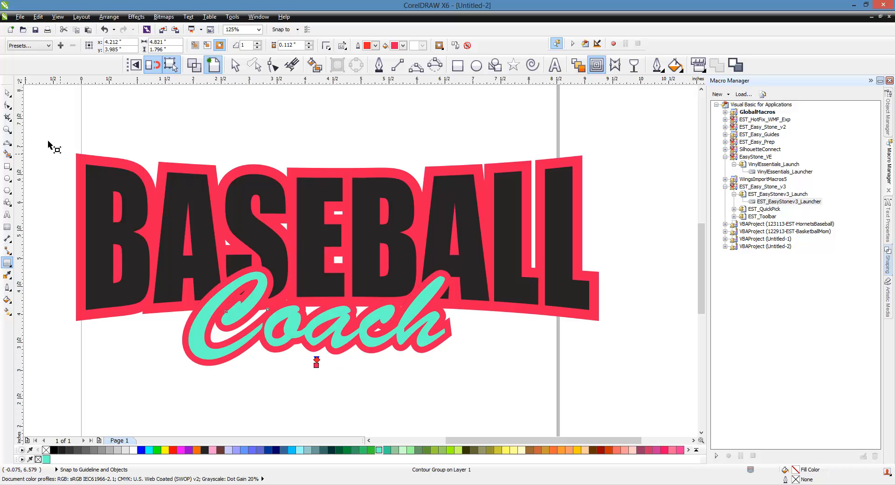
- Weld the red outline pieces behind the lettering into one red curve
click(254, 134)
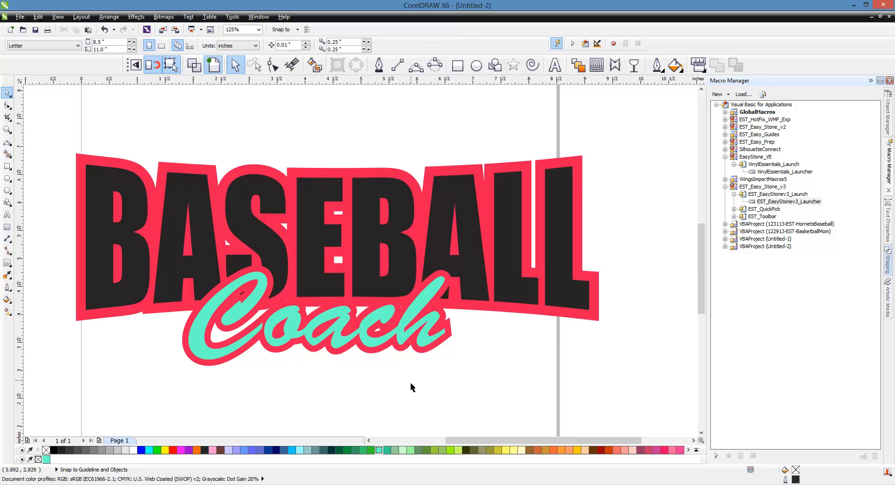
mouse_move(412, 395)
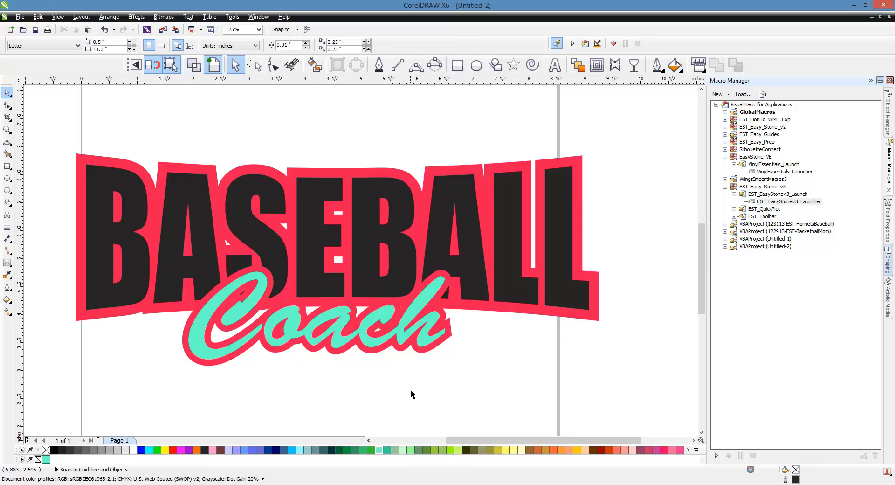
click(326, 332)
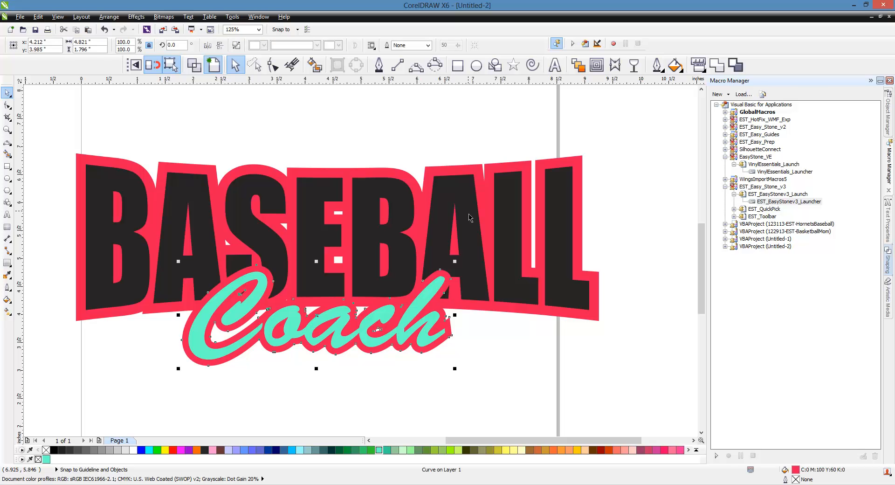
mouse_move(464, 285)
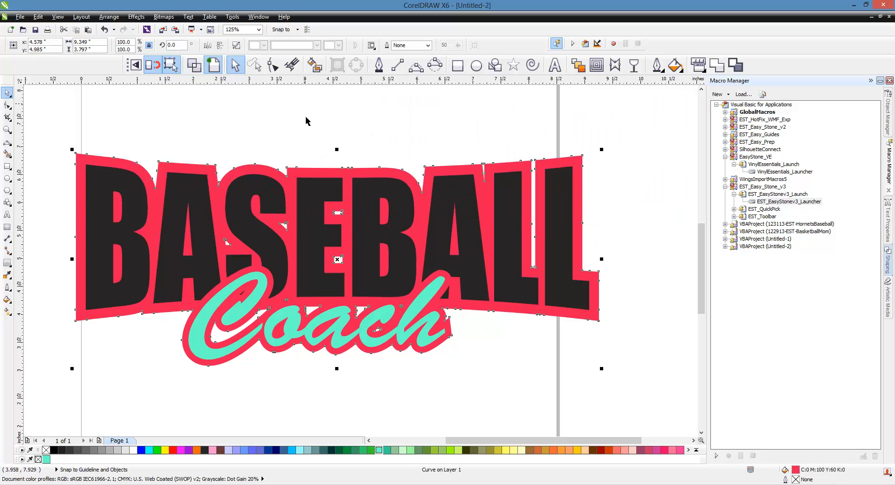
- Reduce nodes on the red curve at 500% zoom and move it right of the text
click(488, 321)
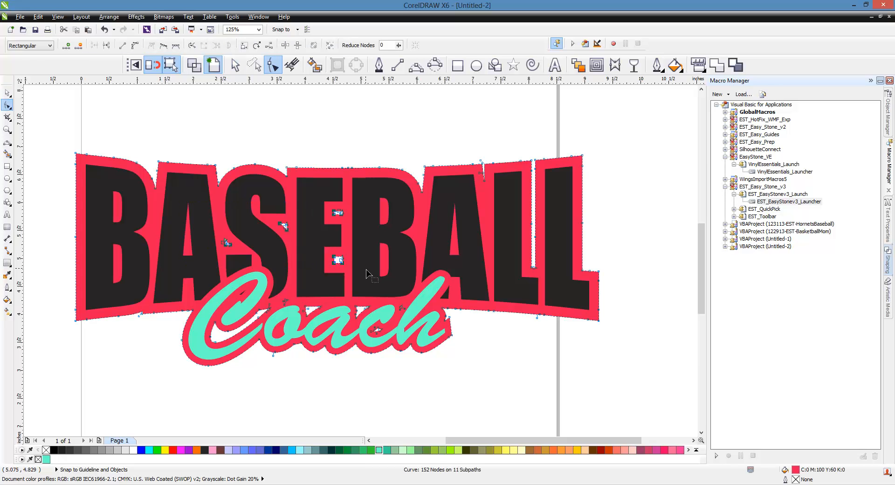
text(500)
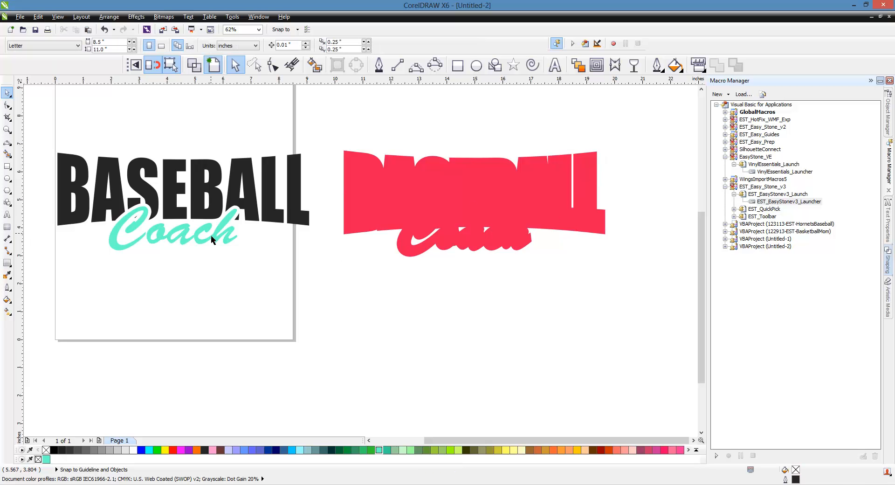
mouse_move(251, 275)
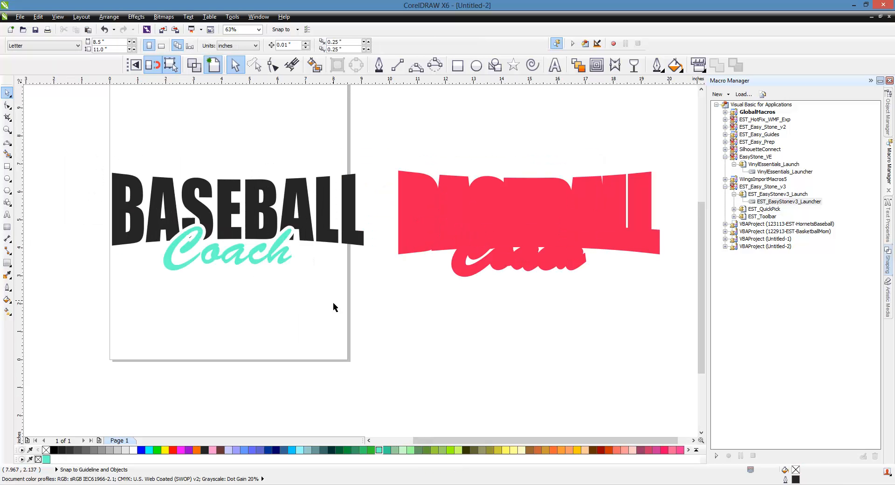
mouse_move(241, 231)
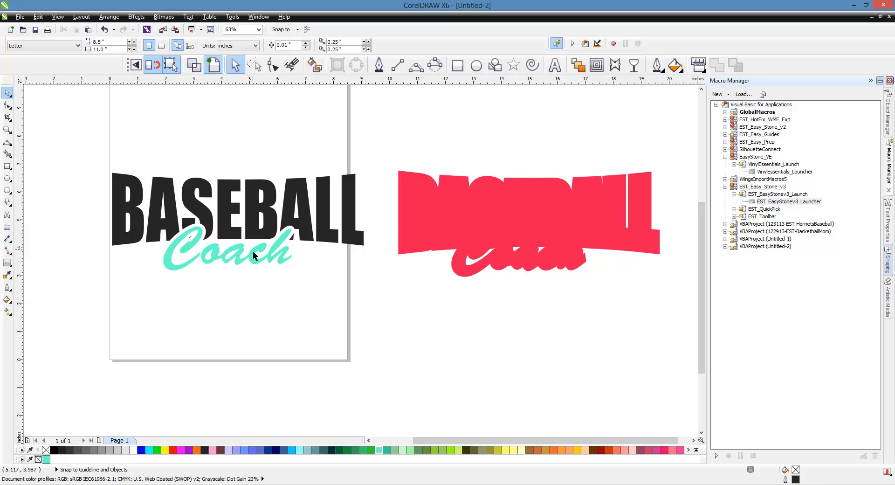
- Send the red shape behind the lettering and add a 0.039" outside red contour
click(527, 220)
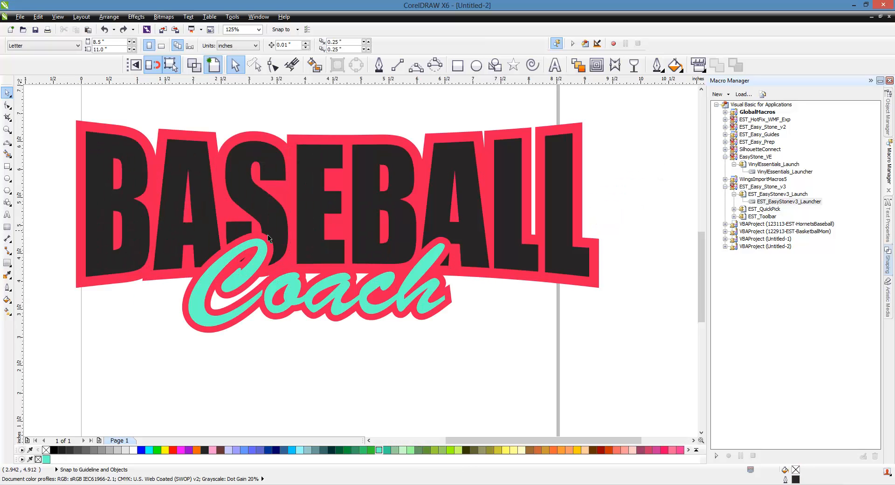
mouse_move(511, 342)
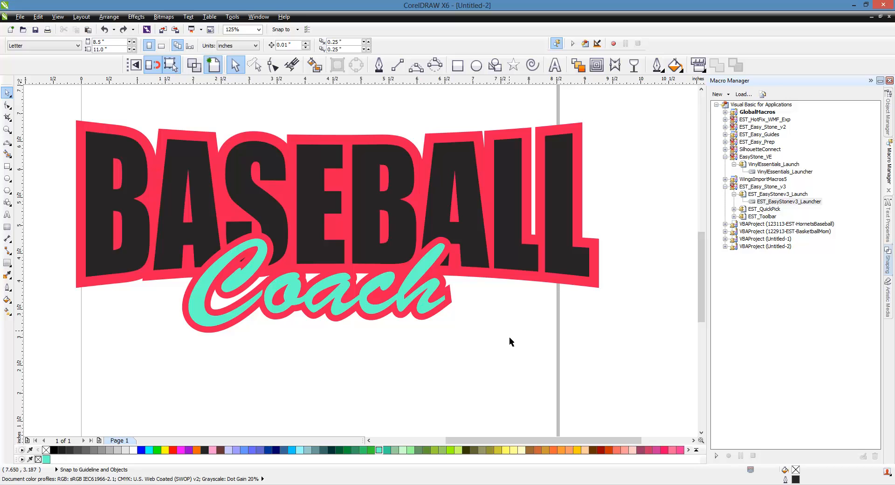
mouse_move(510, 345)
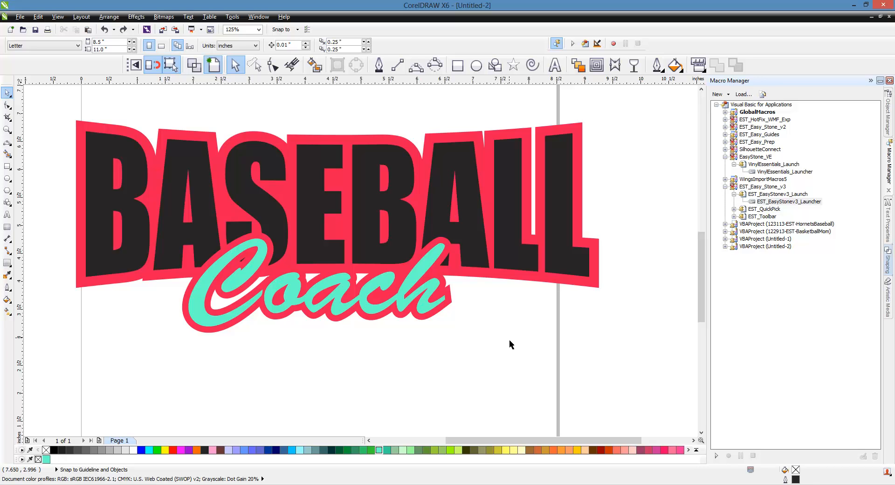
click(326, 296)
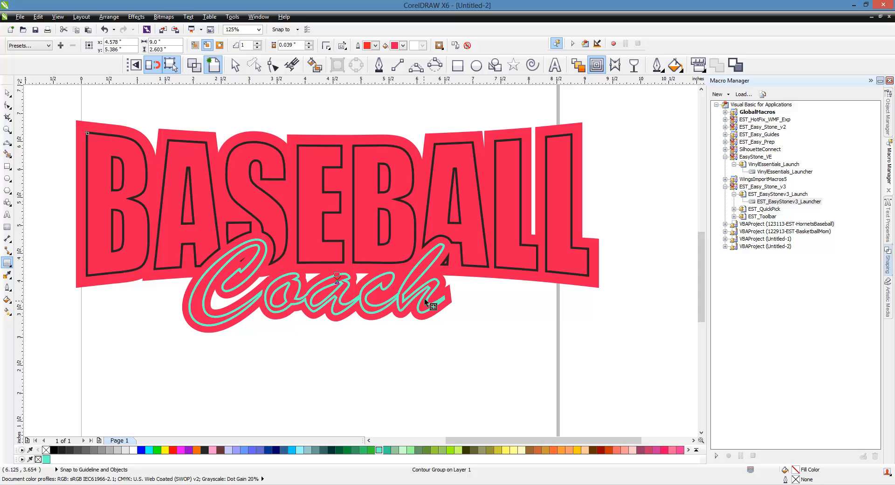
mouse_move(466, 235)
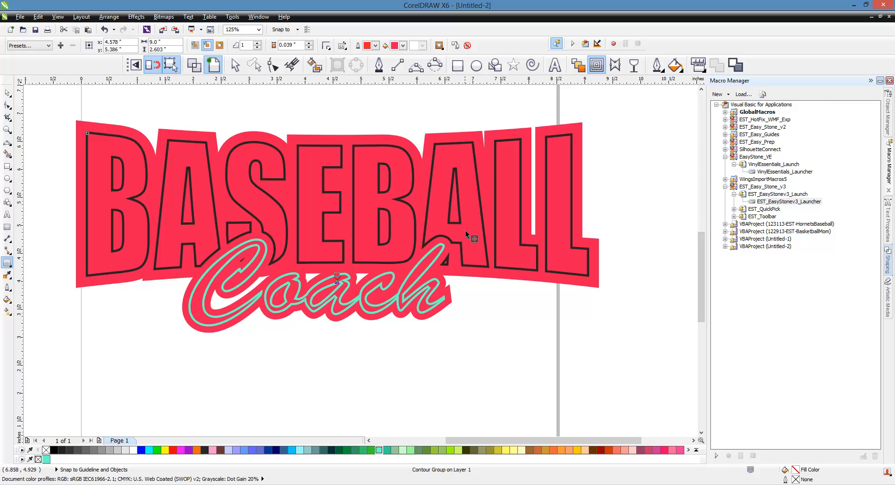
- Break the contour group apart and place the red outline with letter cut-outs behind the text
click(236, 64)
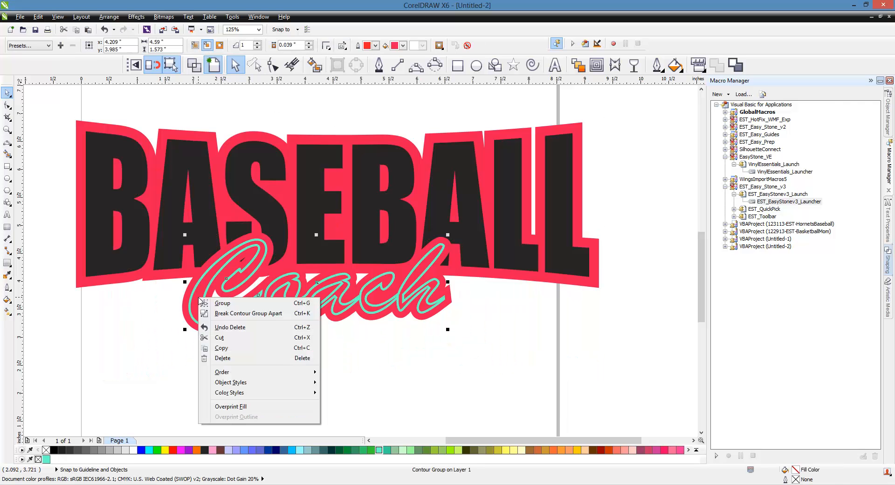
click(200, 329)
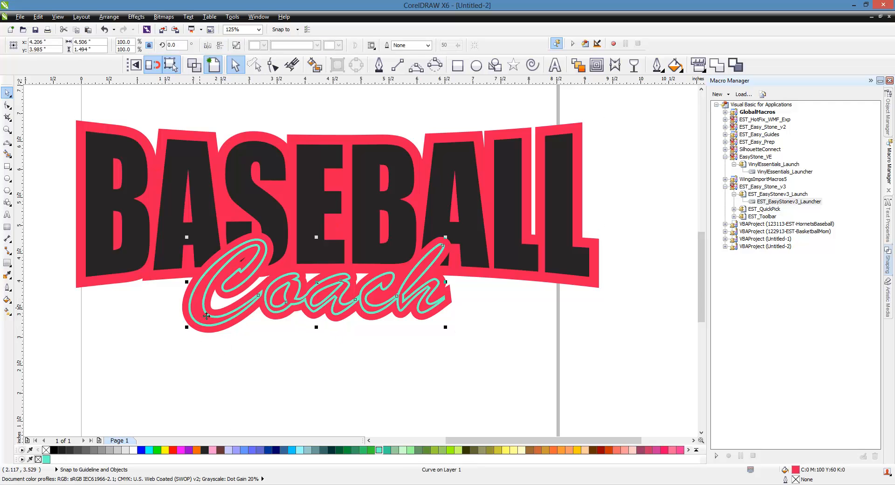
click(240, 373)
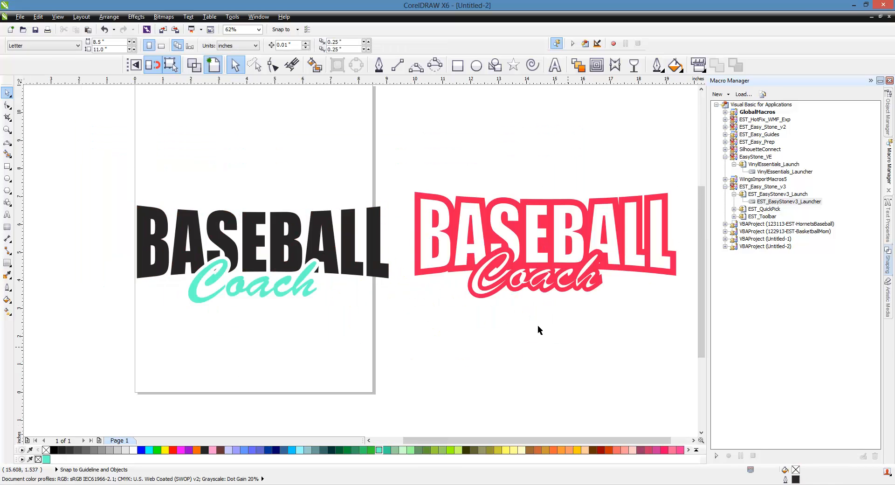
mouse_move(640, 296)
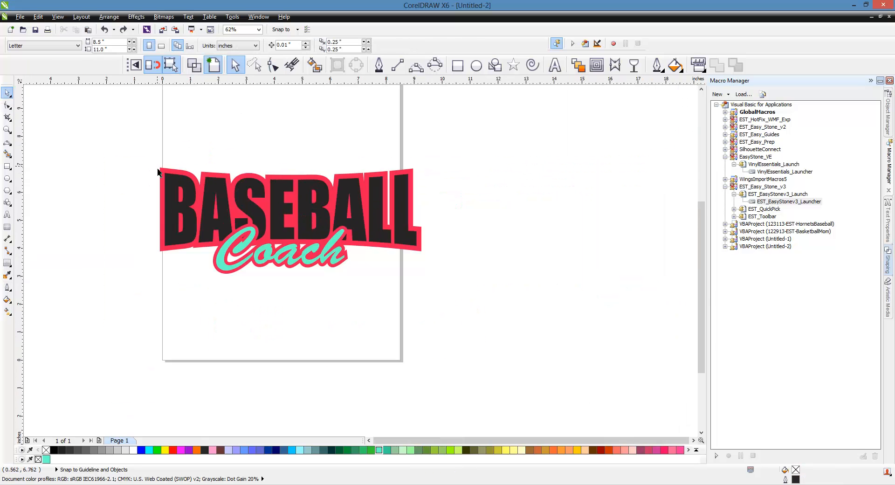
- Via Easy Stone Specialty, apply blue, silver and black glitter fills over the black weed box
click(290, 220)
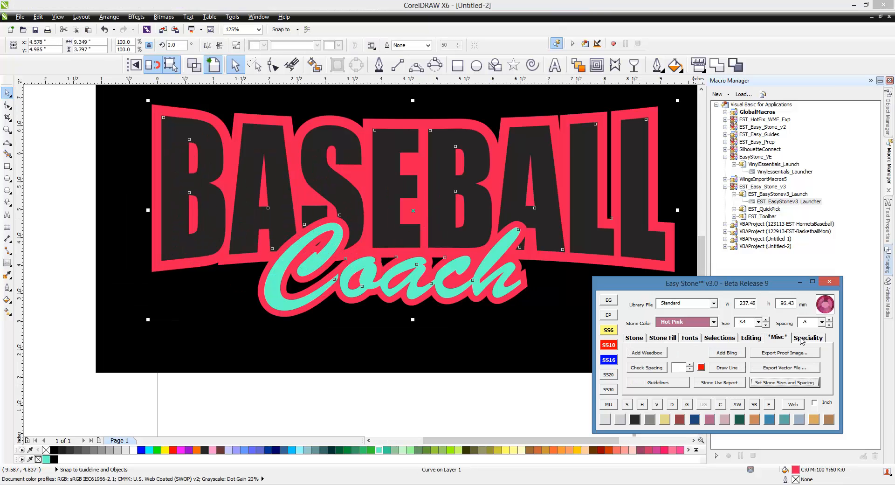
click(808, 338)
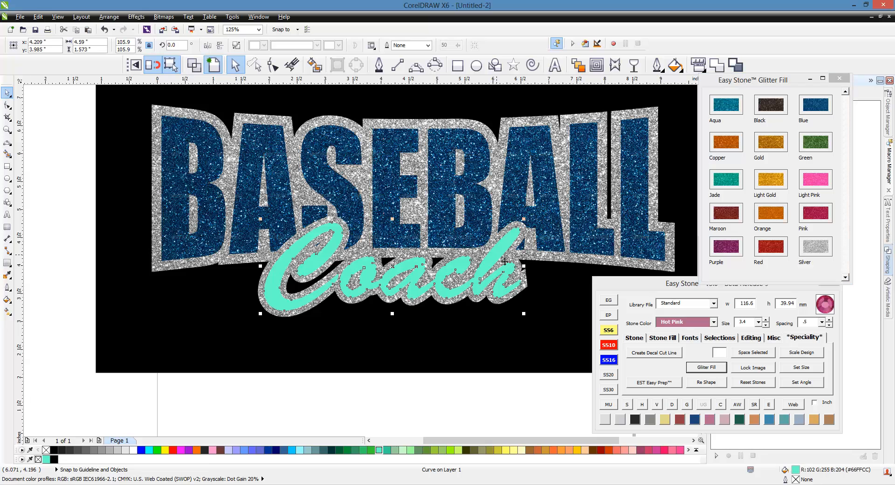
mouse_move(106, 436)
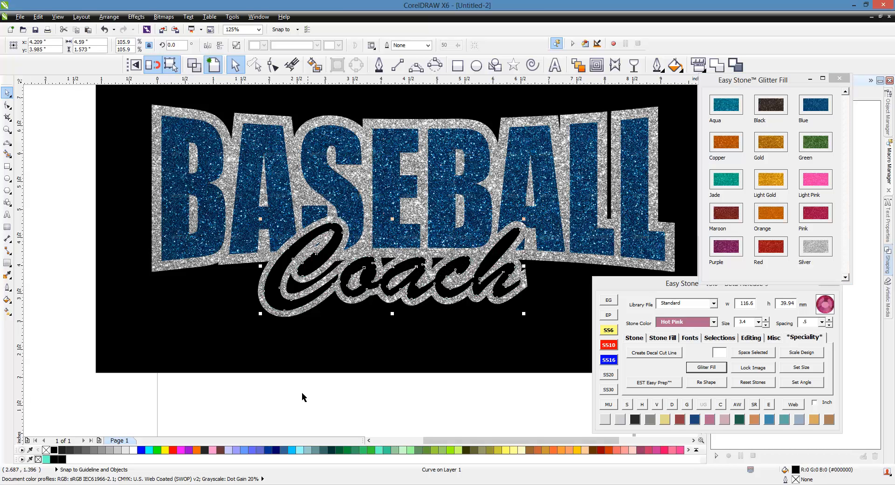
mouse_move(818, 255)
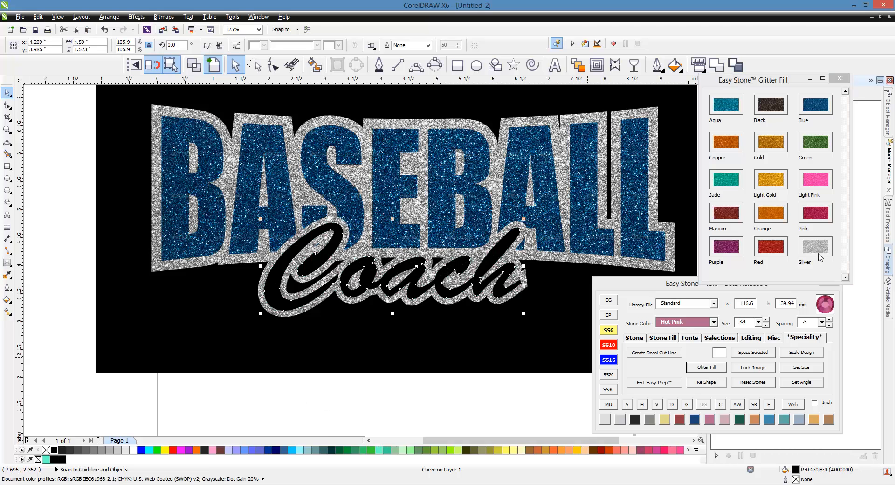
click(815, 246)
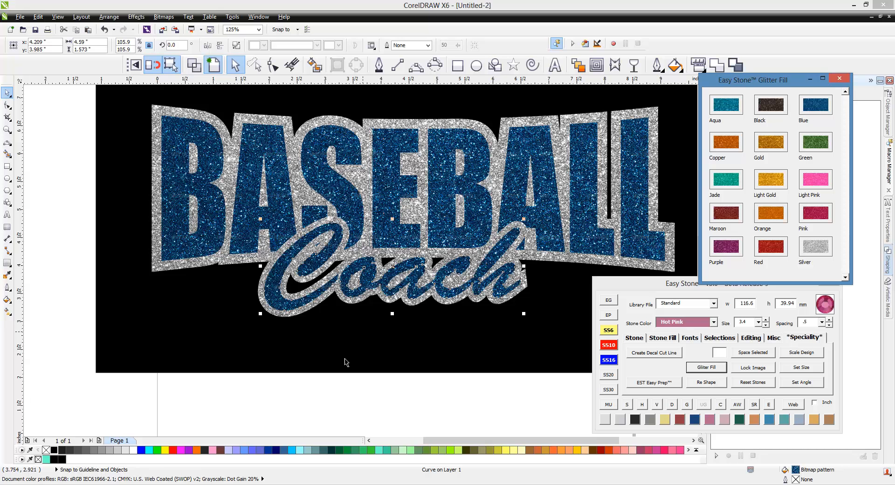
mouse_move(764, 111)
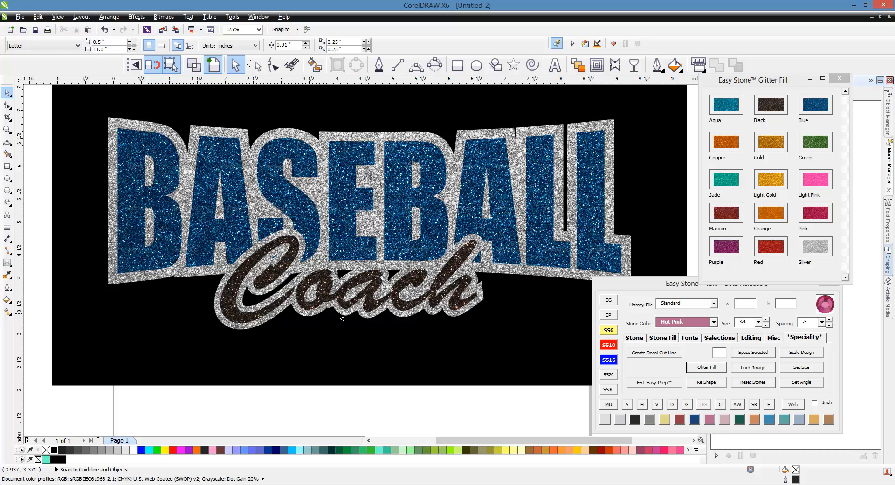
mouse_move(343, 316)
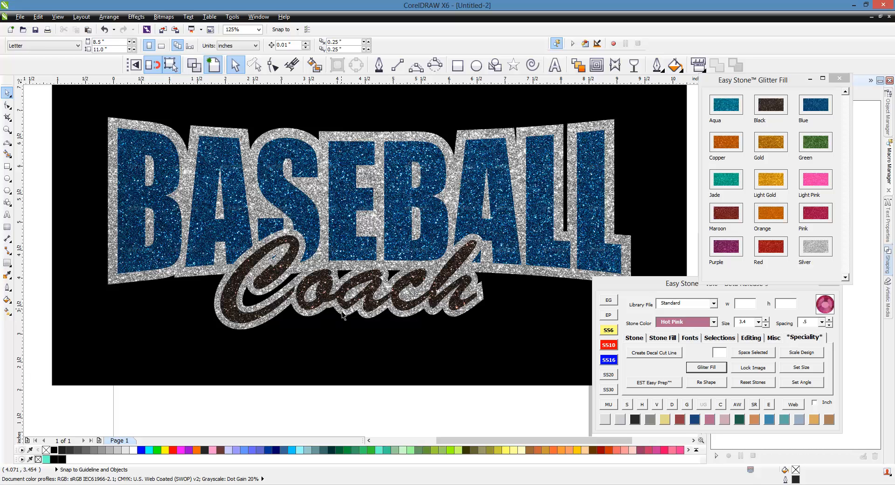